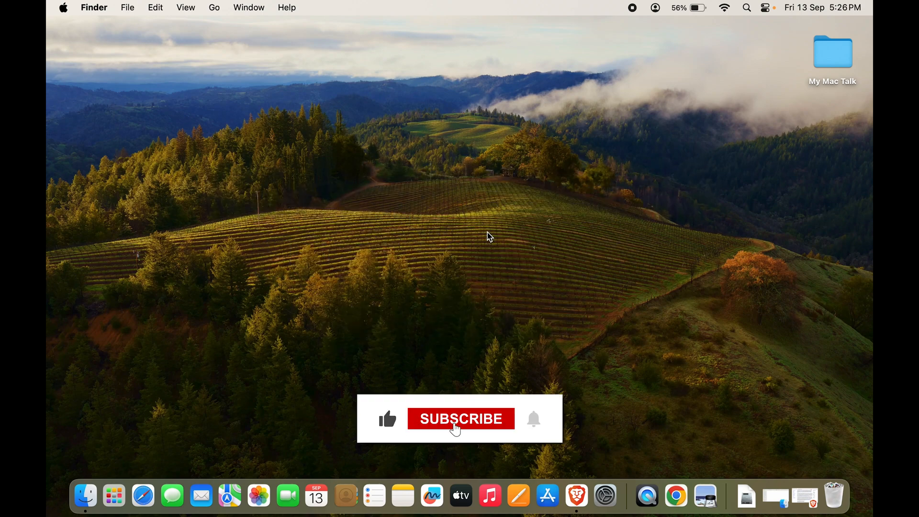
Launch System Settings from the Apple menu, landing on the General pane.
{"action": "left_click", "coordinate": [460, 418]}
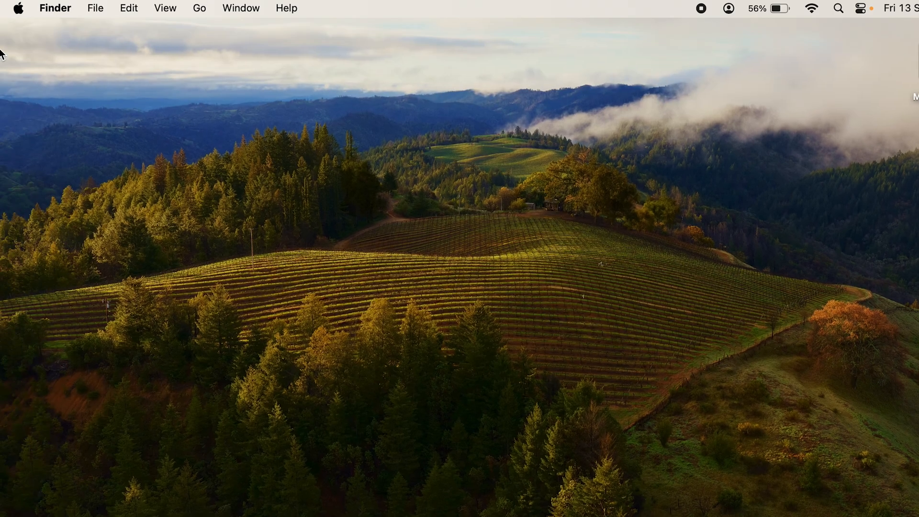
{"action": "left_click", "coordinate": [19, 9]}
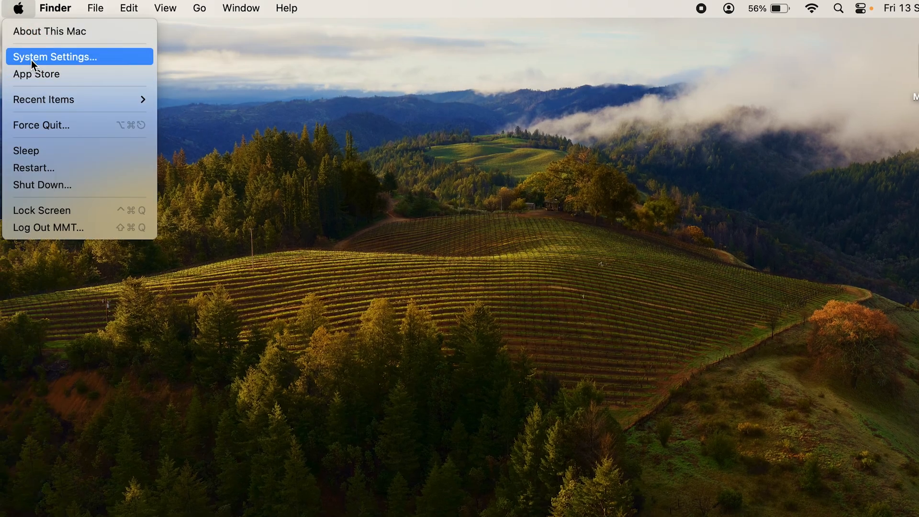
{"action": "mouse_move", "coordinate": [73, 69]}
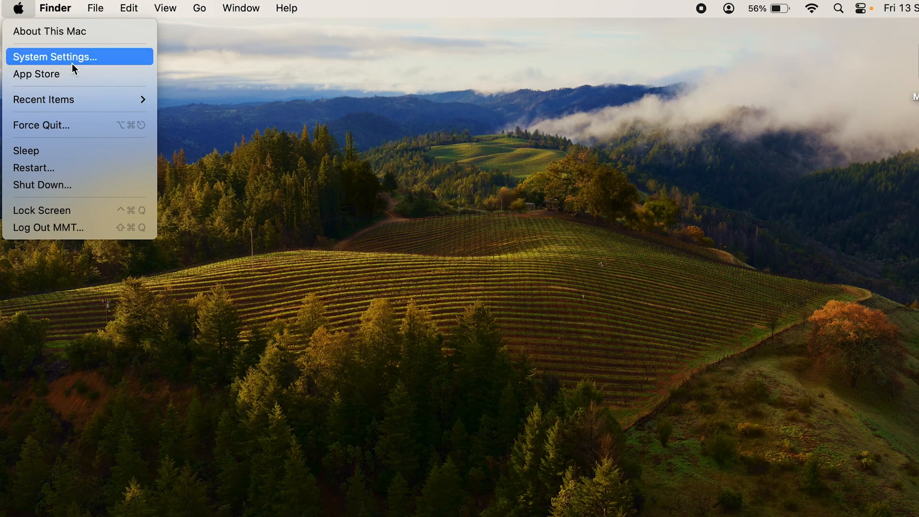
{"action": "left_click", "coordinate": [53, 57]}
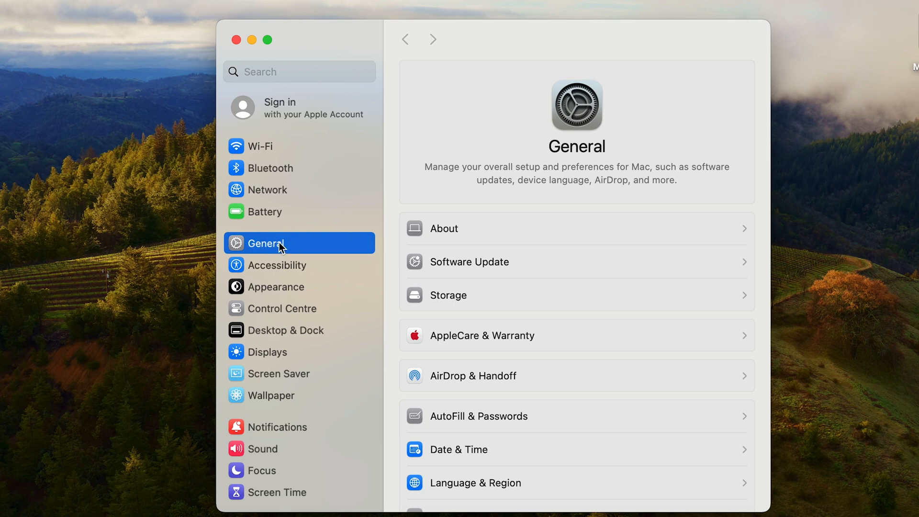
{"action": "mouse_move", "coordinate": [309, 244]}
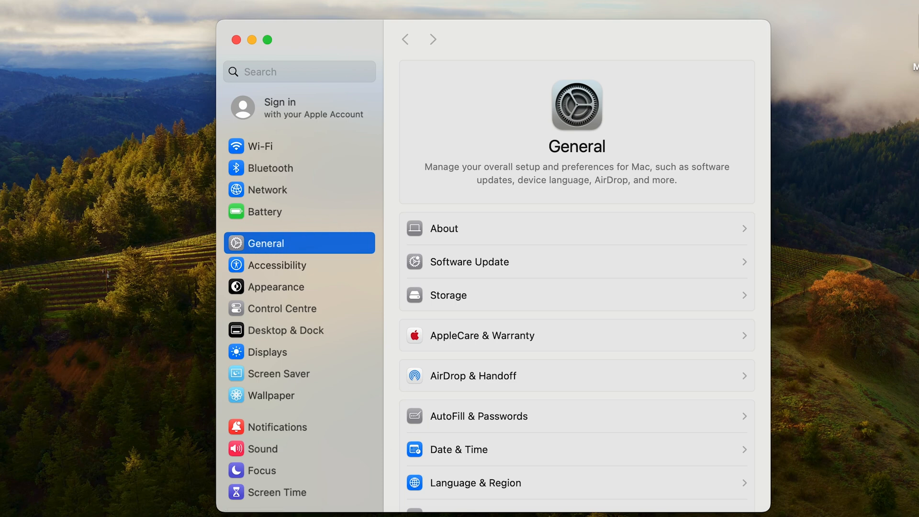
{"action": "mouse_move", "coordinate": [320, 425]}
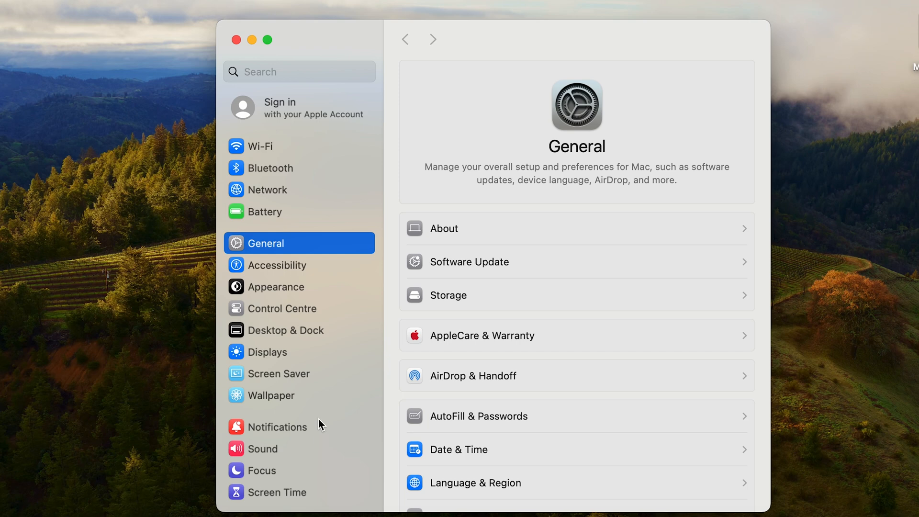
Go to the Users & Groups pane listing the Mac's user accounts.
{"action": "scroll", "scroll_direction": "down", "scroll_amount": 3}
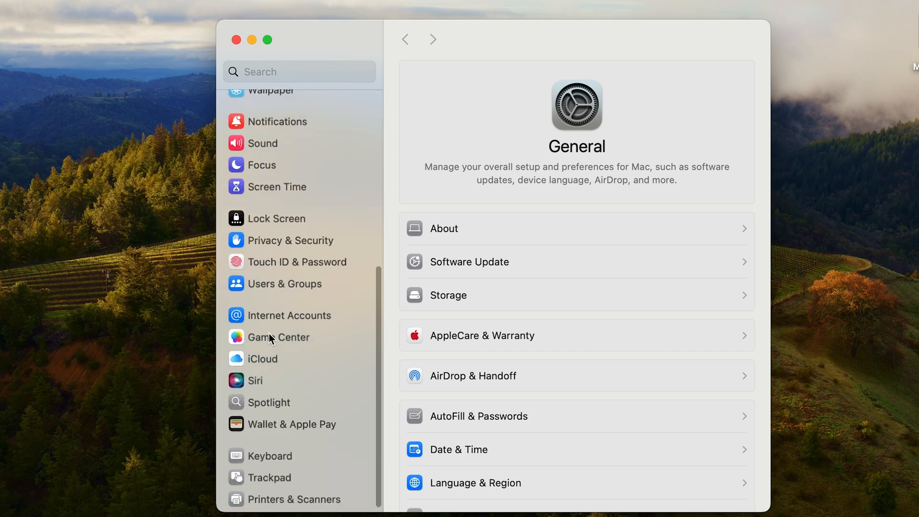
{"action": "mouse_move", "coordinate": [293, 295]}
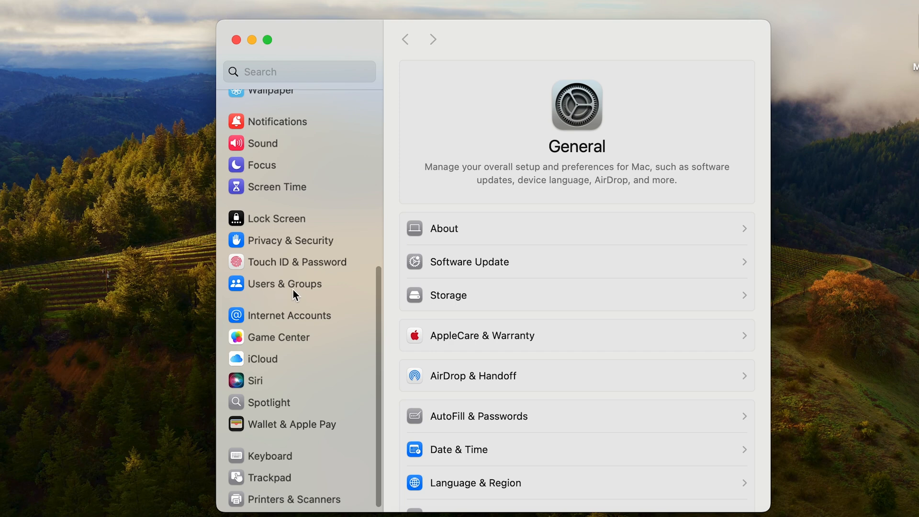
{"action": "left_click", "coordinate": [284, 283]}
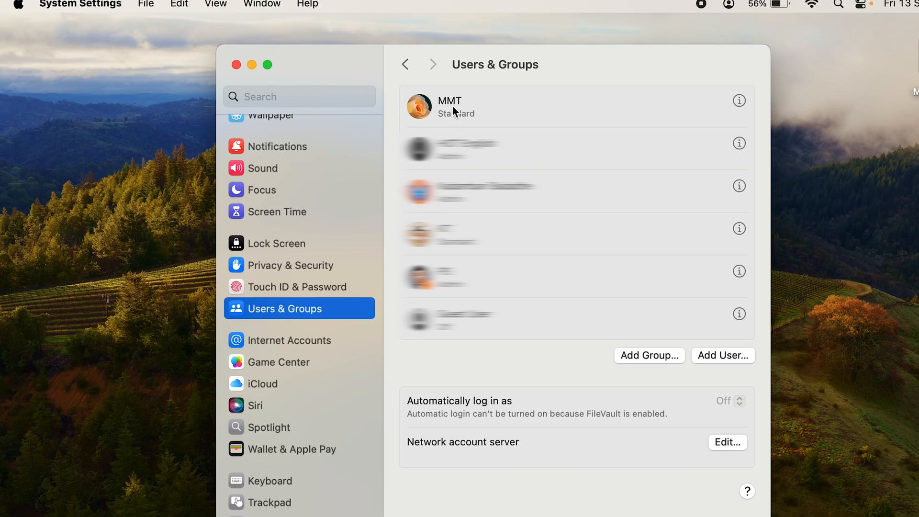
{"action": "mouse_move", "coordinate": [452, 113]}
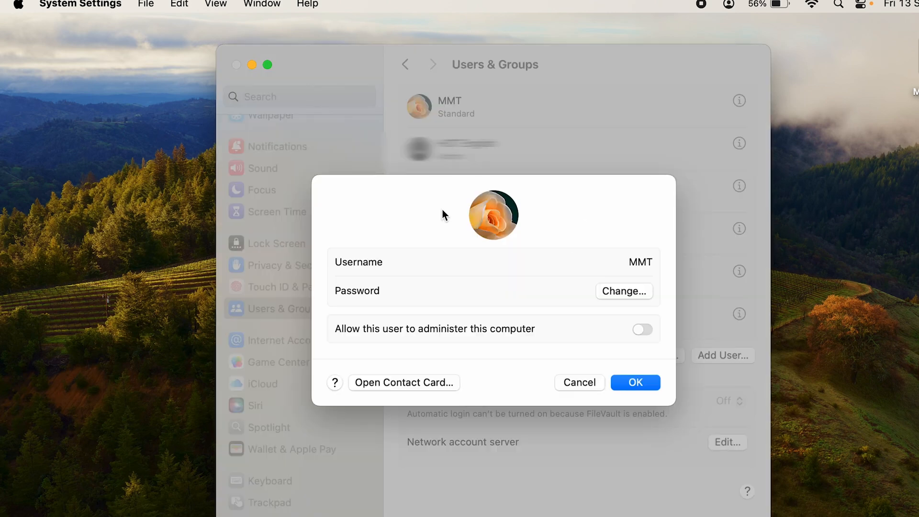
{"action": "mouse_move", "coordinate": [573, 235]}
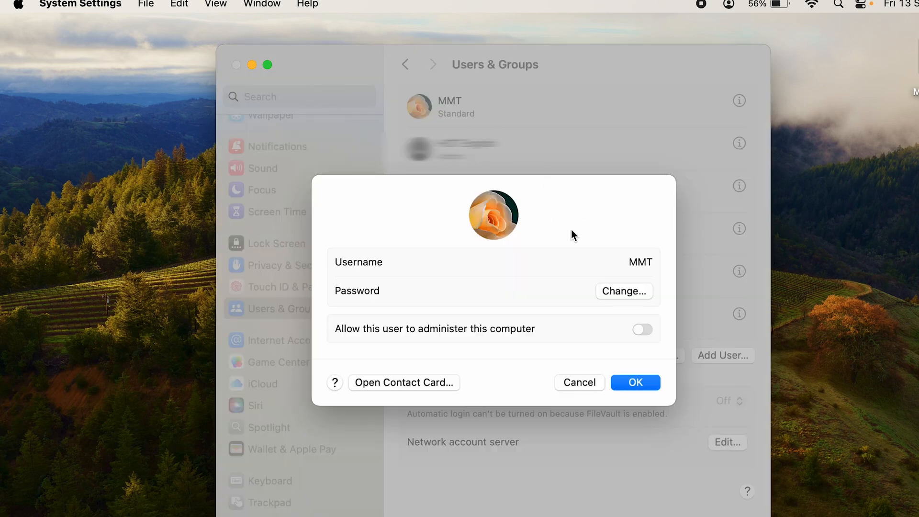
{"action": "mouse_move", "coordinate": [493, 213]}
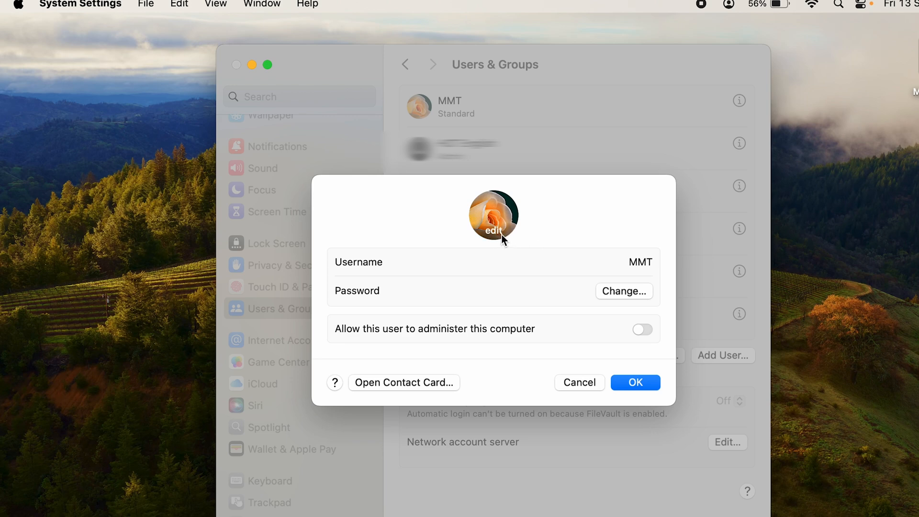
Start editing the MMT account's picture and show the Emoji avatar choices.
{"action": "left_click", "coordinate": [494, 231]}
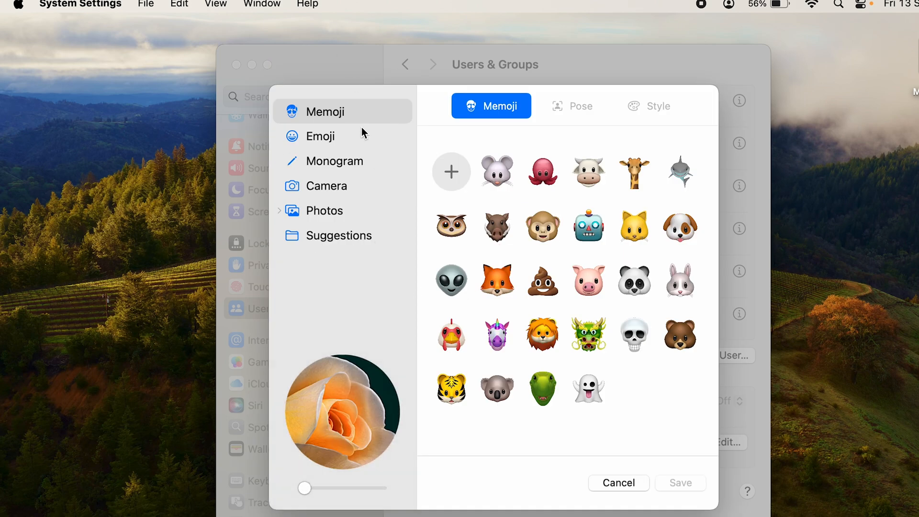
{"action": "mouse_move", "coordinate": [658, 403]}
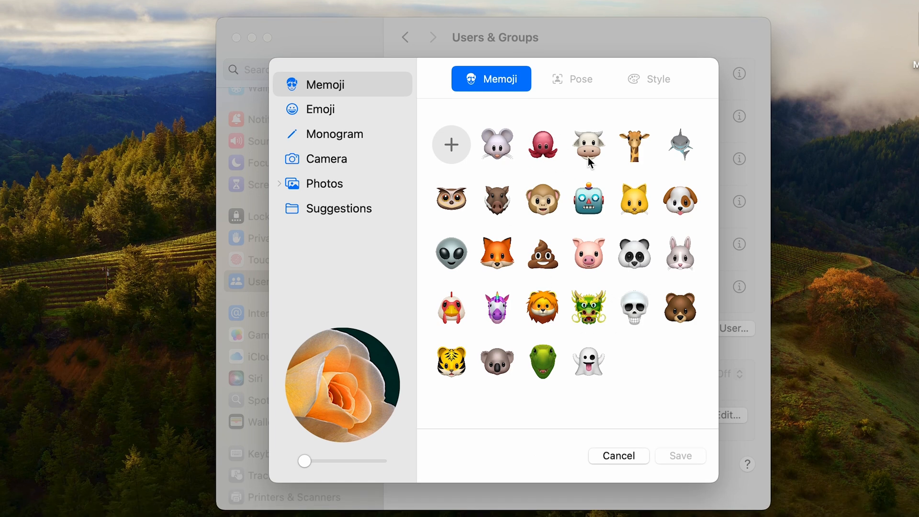
{"action": "mouse_move", "coordinate": [577, 92]}
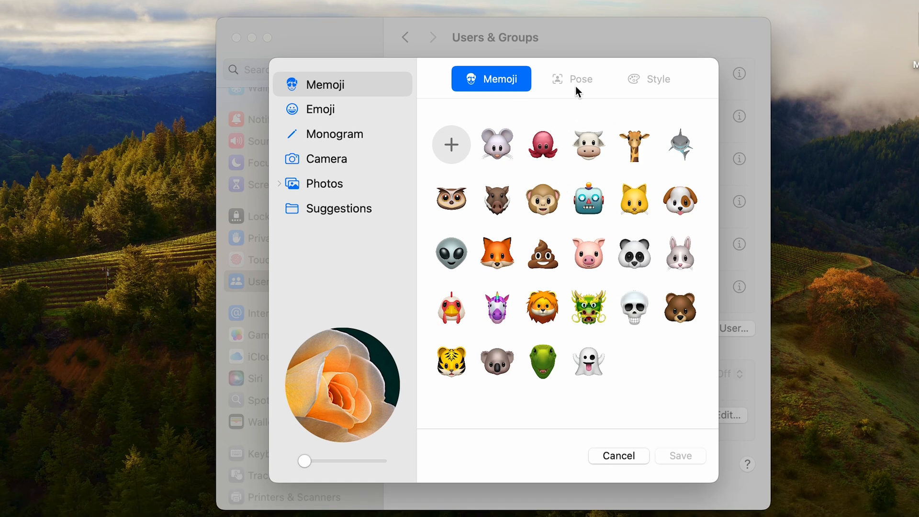
{"action": "mouse_move", "coordinate": [669, 94]}
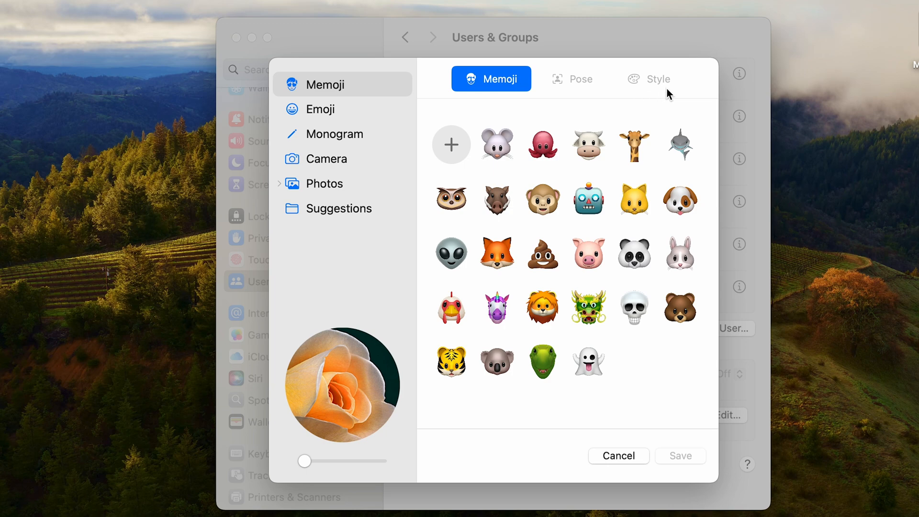
{"action": "mouse_move", "coordinate": [426, 101]}
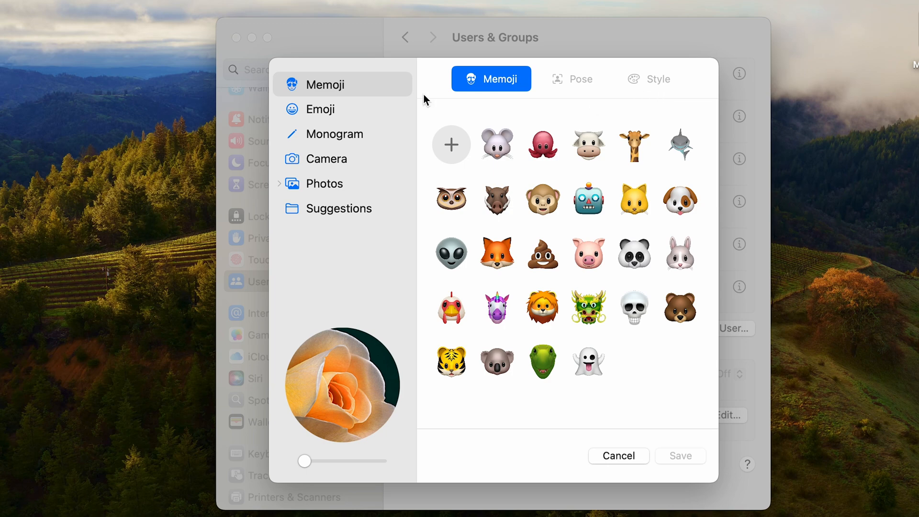
{"action": "left_click", "coordinate": [318, 109]}
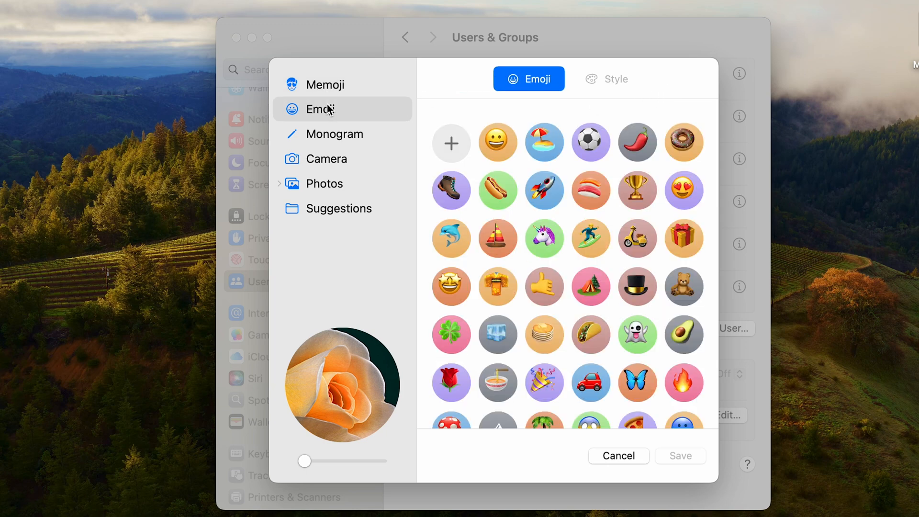
{"action": "mouse_move", "coordinate": [511, 151]}
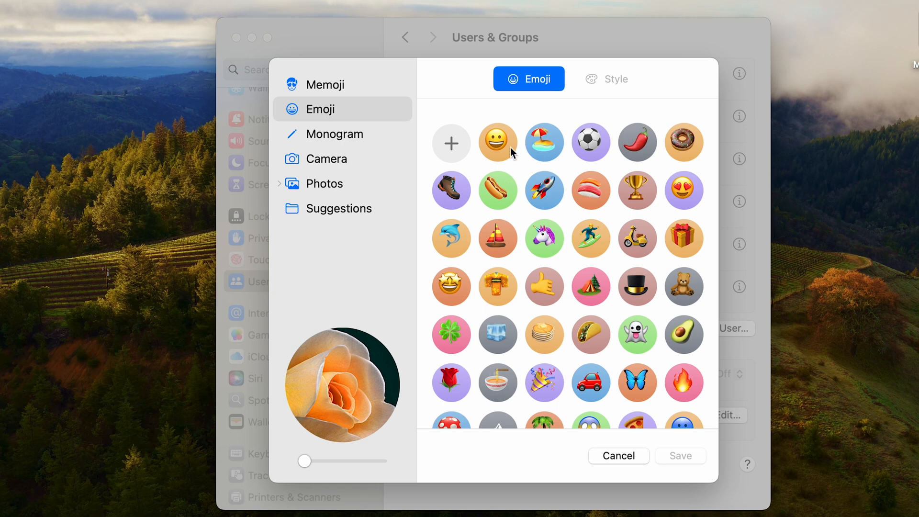
{"action": "mouse_move", "coordinate": [427, 135]}
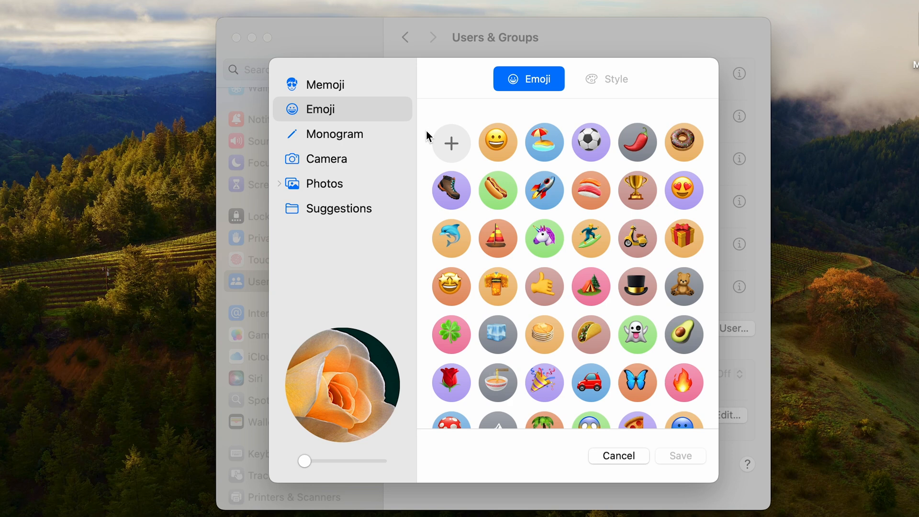
{"action": "mouse_move", "coordinate": [354, 170]}
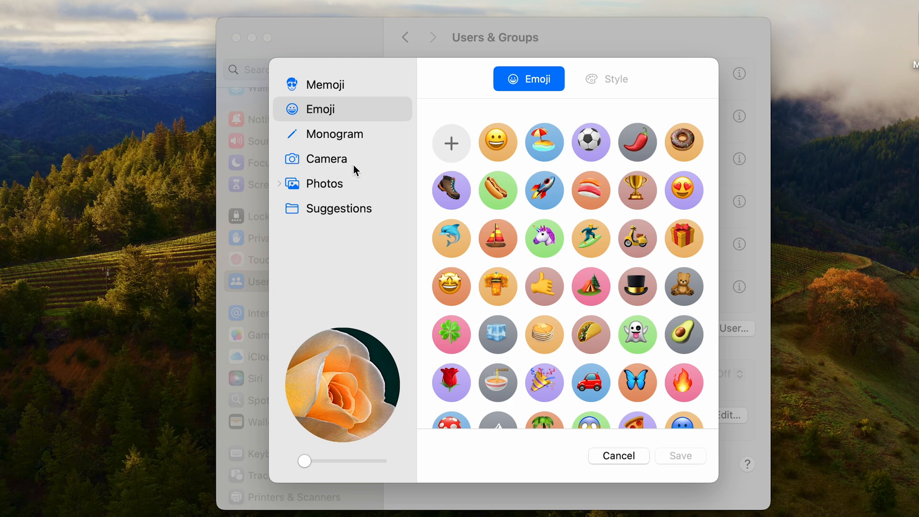
{"action": "mouse_move", "coordinate": [381, 192]}
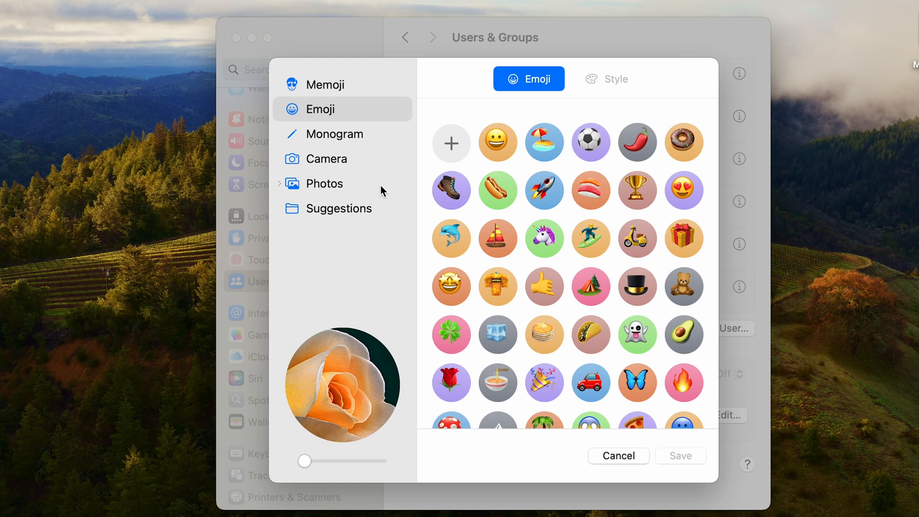
{"action": "mouse_move", "coordinate": [304, 198]}
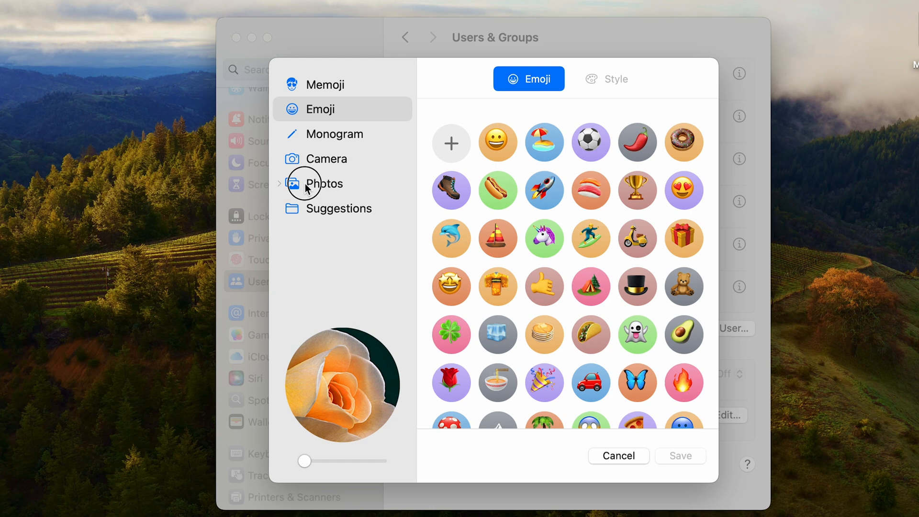
Choose the black Apple logo from Photos and frame it to fit fully inside the circle.
{"action": "left_click", "coordinate": [324, 183]}
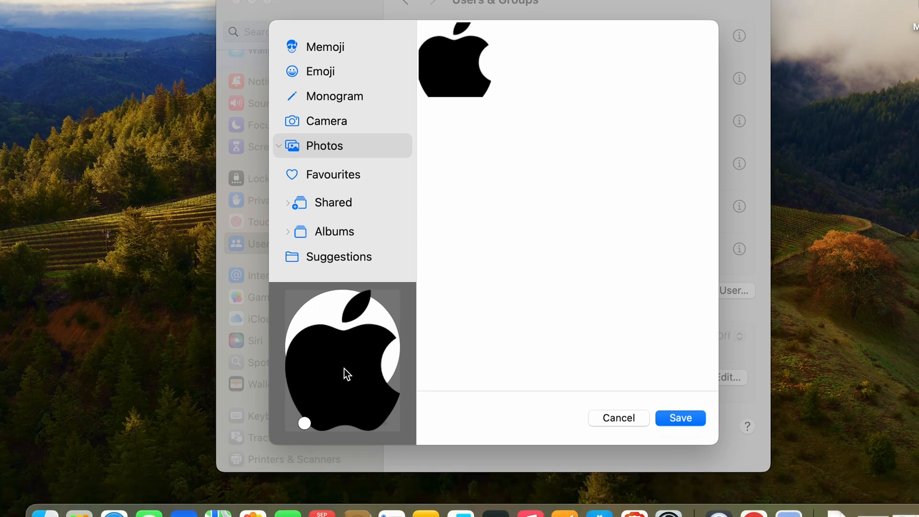
{"action": "left_click", "coordinate": [343, 372]}
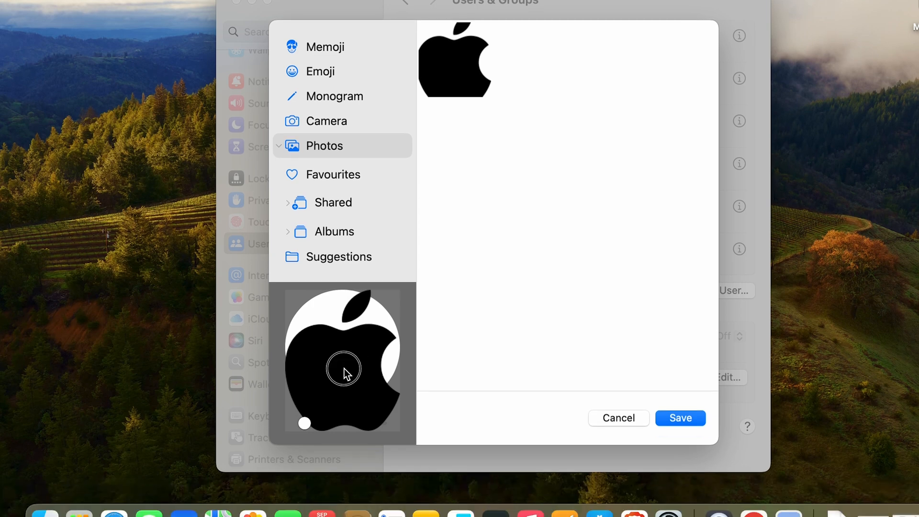
{"action": "left_click_drag", "start_coordinate": [343, 370], "coordinate": [343, 291]}
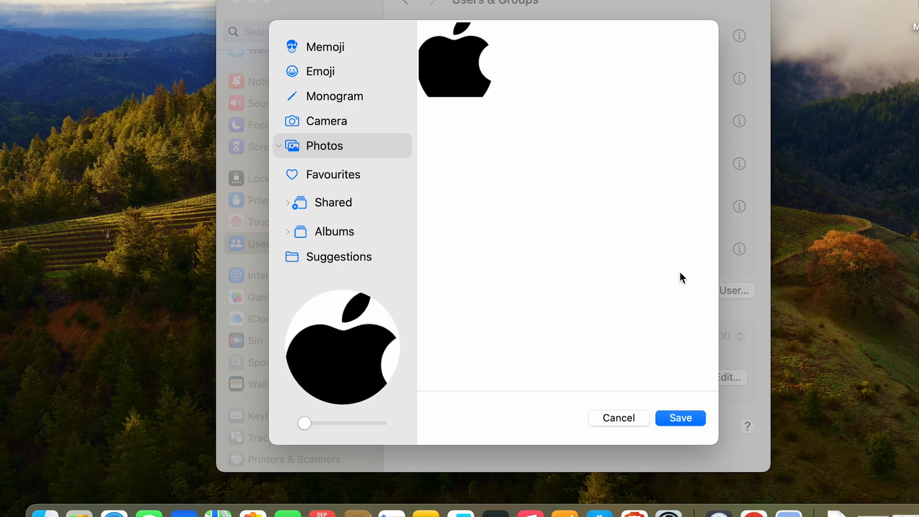
{"action": "left_click", "coordinate": [342, 346]}
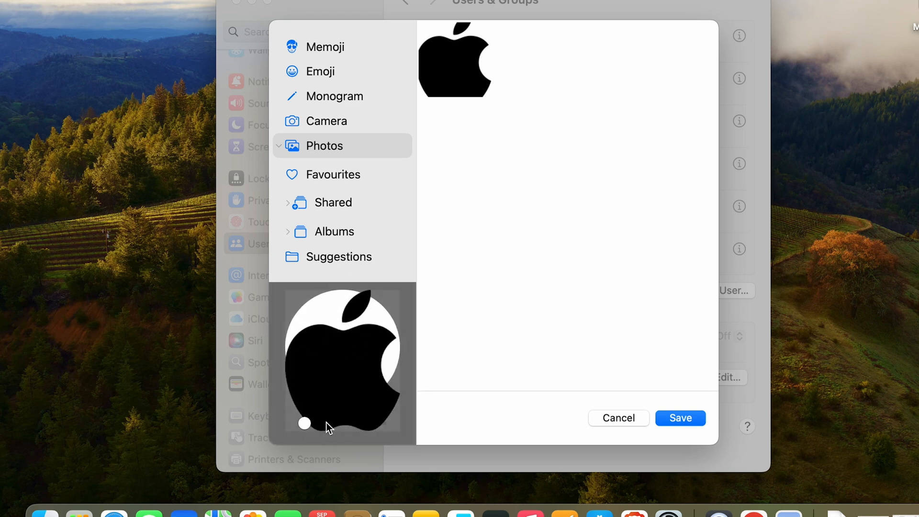
{"action": "left_click_drag", "start_coordinate": [305, 424], "coordinate": [377, 424]}
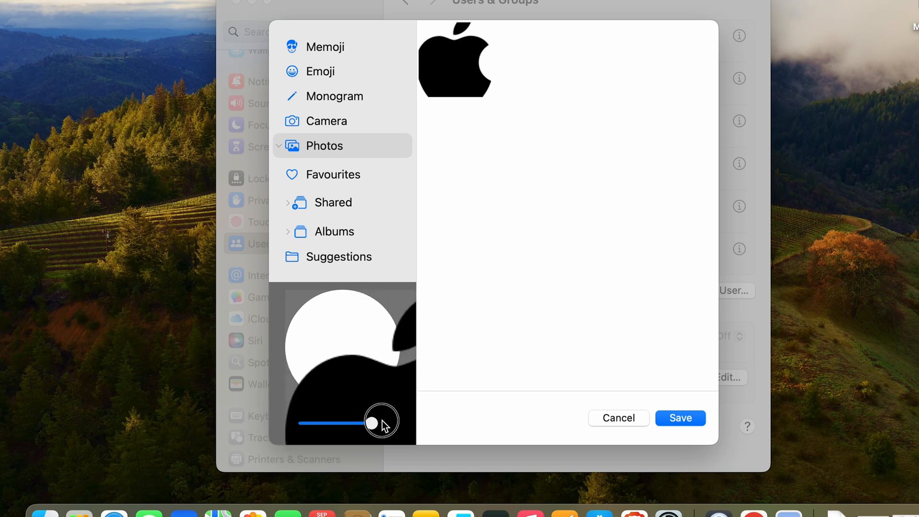
{"action": "left_click_drag", "start_coordinate": [378, 422], "coordinate": [304, 423]}
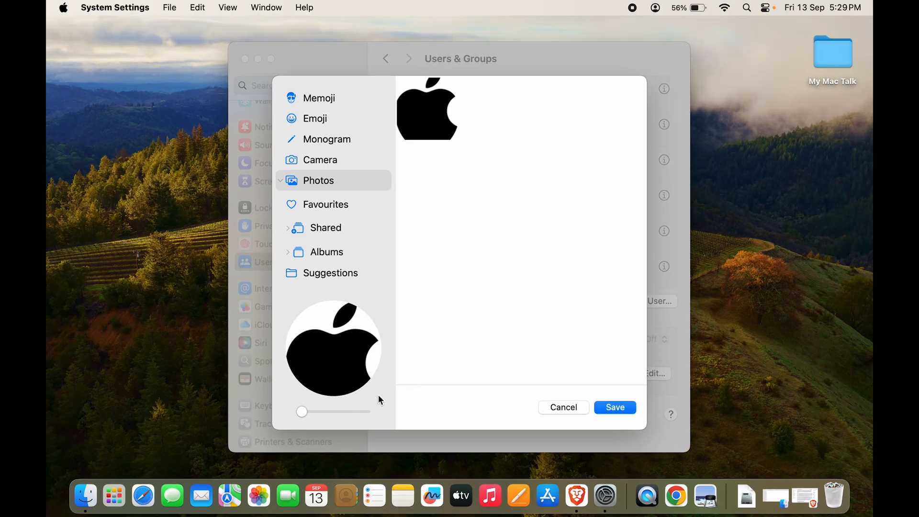
{"action": "mouse_move", "coordinate": [471, 356]}
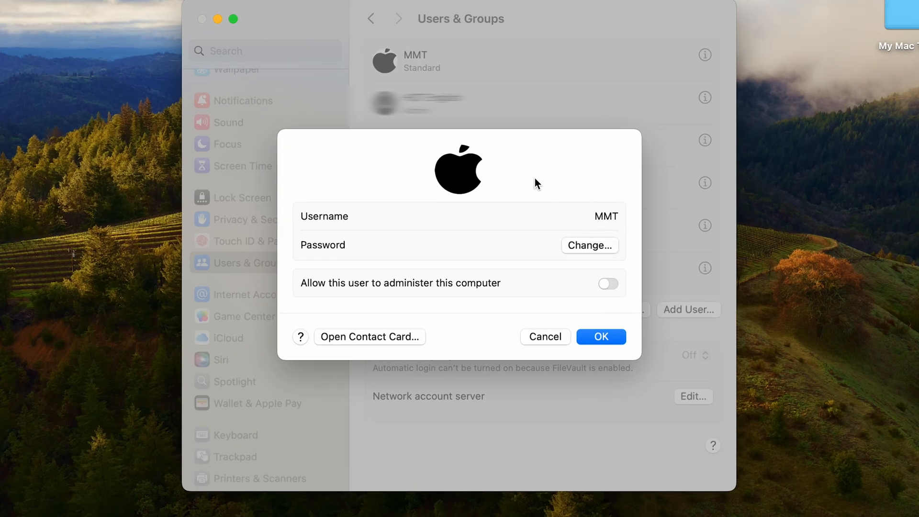
{"action": "mouse_move", "coordinate": [489, 309]}
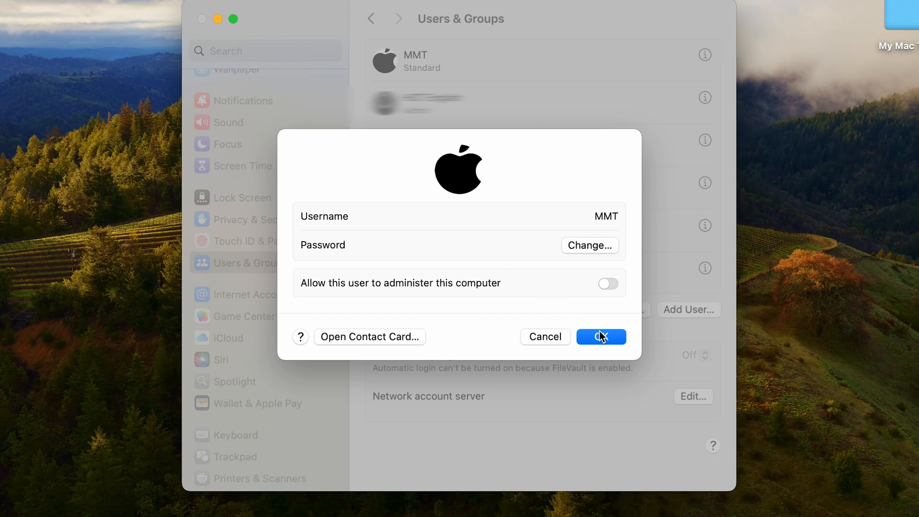
Confirm with OK so the MMT account saves the Apple logo as its picture.
{"action": "left_click", "coordinate": [600, 336]}
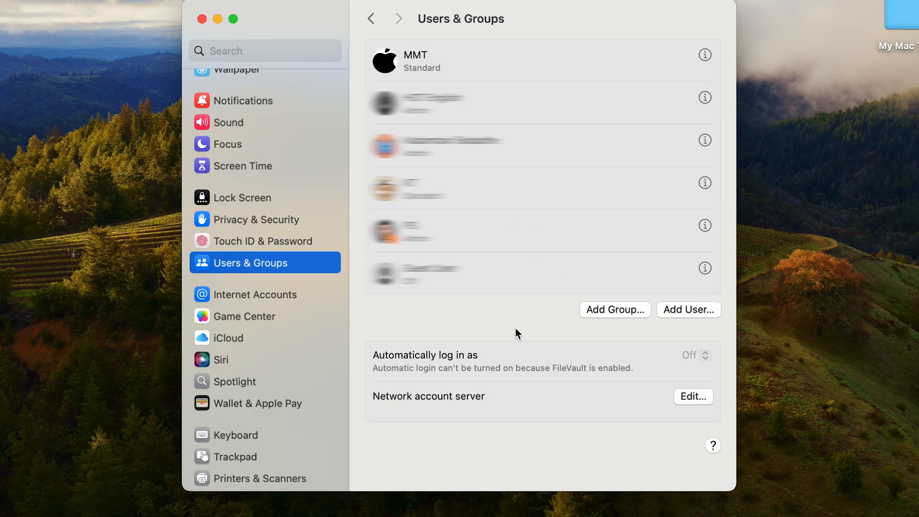